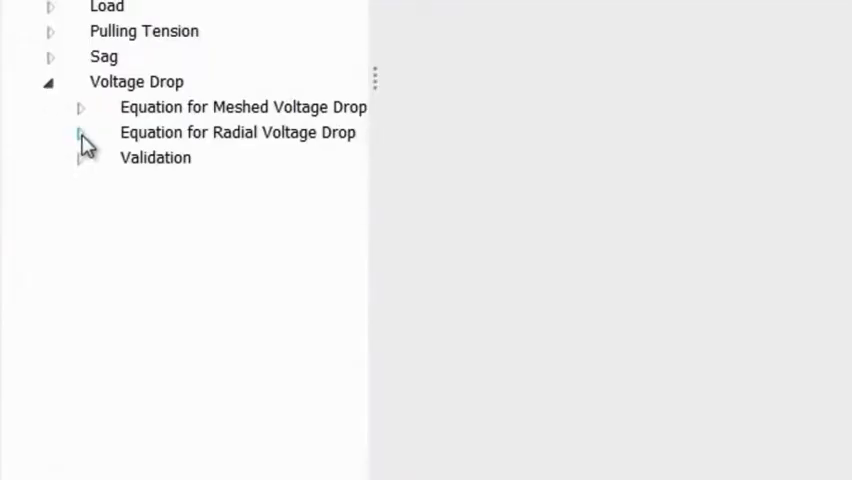
Step: Expand the radial voltage drop equations and view the Transformer Voltage Drop rule formula
{"action": "left_click", "coordinate": [80, 132]}
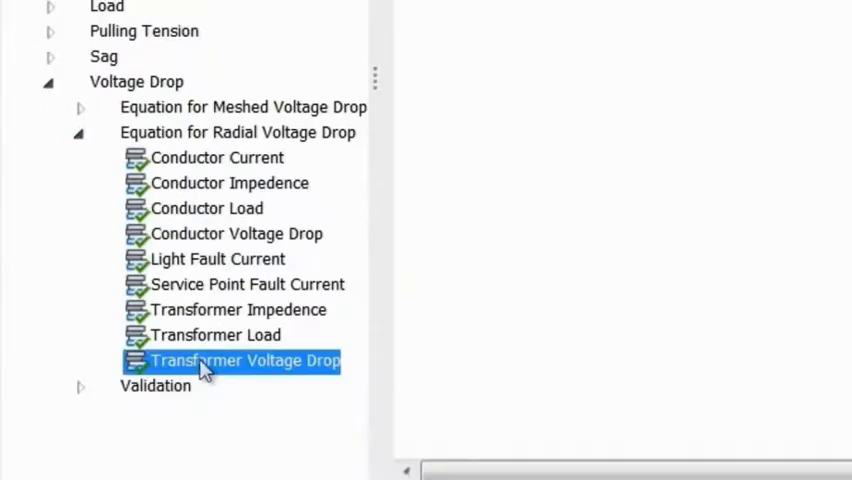
{"action": "double_click", "coordinate": [244, 360]}
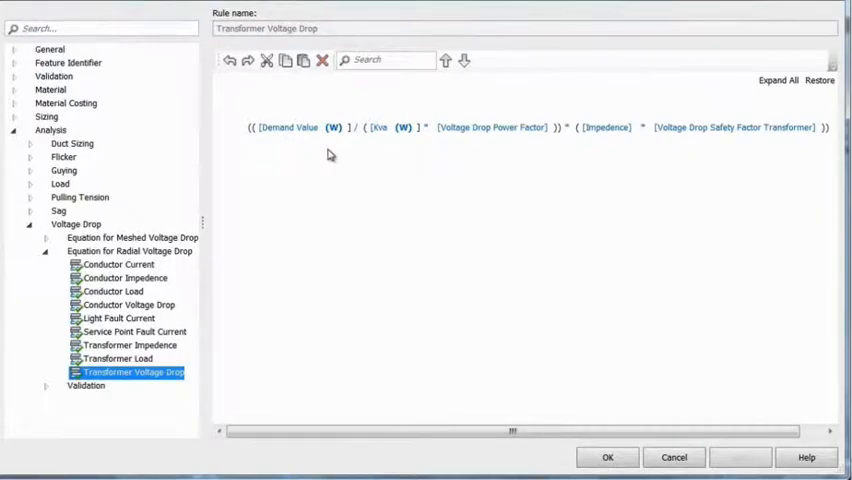
{"action": "left_click", "coordinate": [612, 456]}
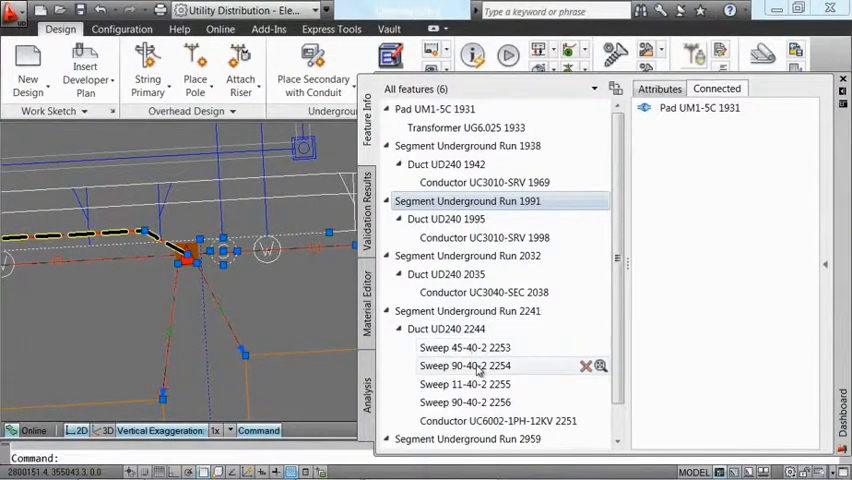
{"action": "mouse_move", "coordinate": [482, 402]}
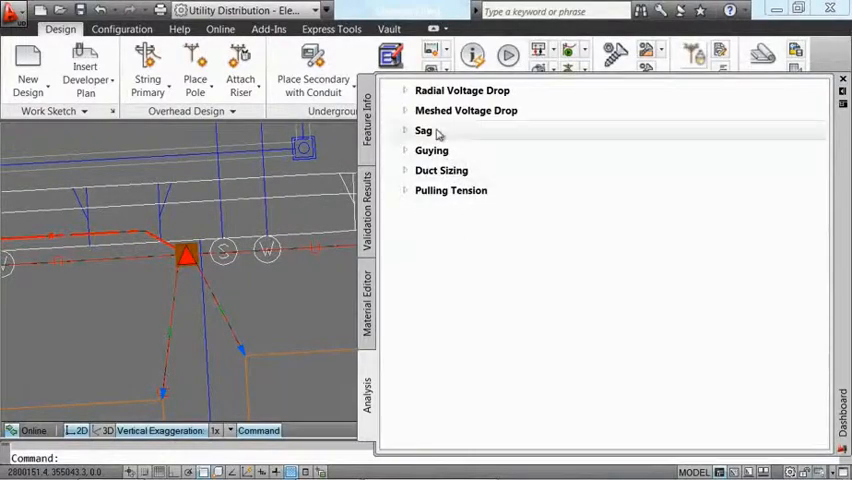
Step: Pick the Sag analysis from the design analyses list
{"action": "left_click", "coordinate": [406, 90]}
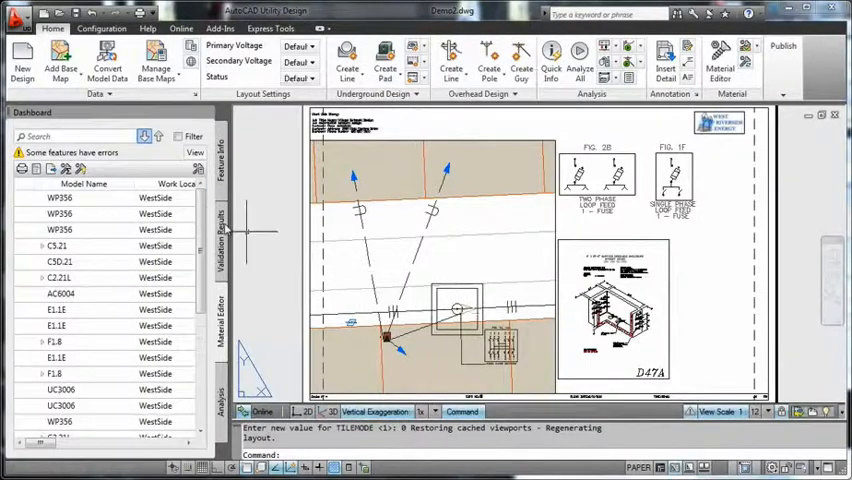
Step: Preview the Material List report and page forward through its quantities and parts
{"action": "left_click", "coordinate": [348, 104]}
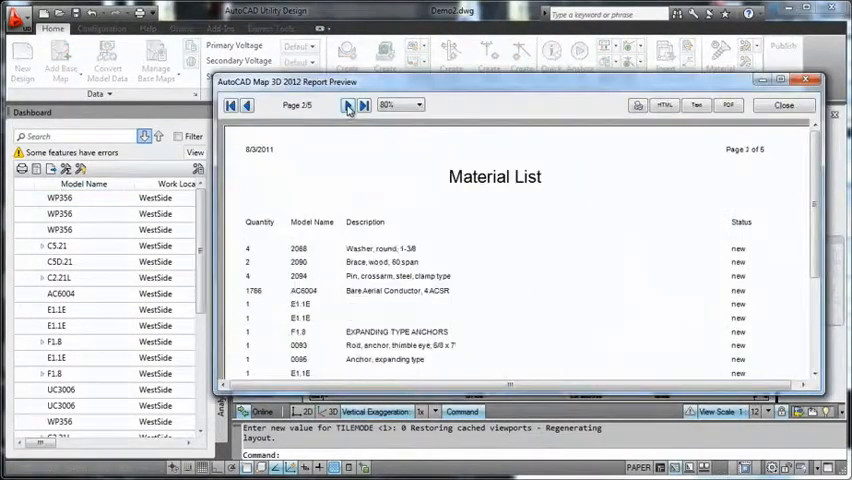
{"action": "left_click", "coordinate": [348, 104]}
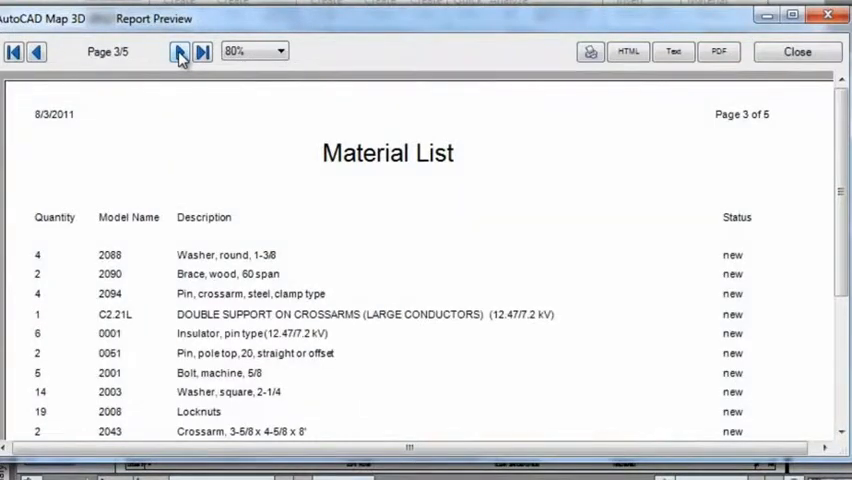
{"action": "left_click", "coordinate": [184, 52]}
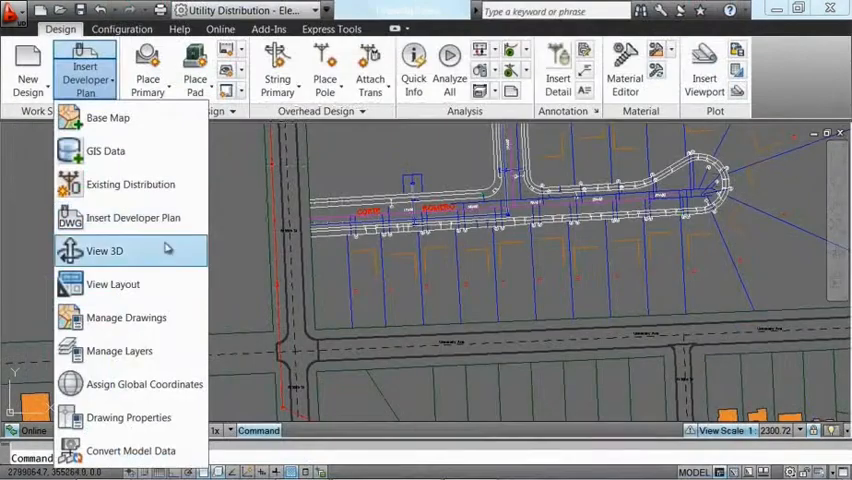
Step: Insert the chosen riser construction detail figure into the drawing with a leader
{"action": "left_click", "coordinate": [104, 250]}
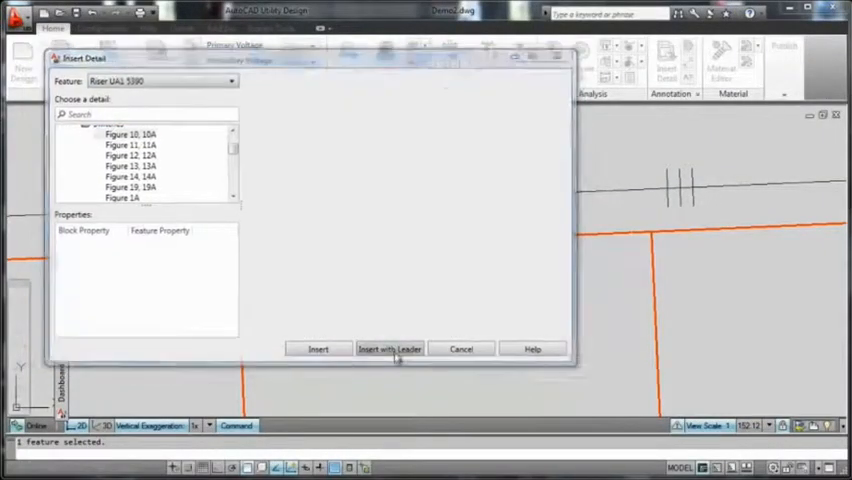
{"action": "left_click", "coordinate": [388, 348]}
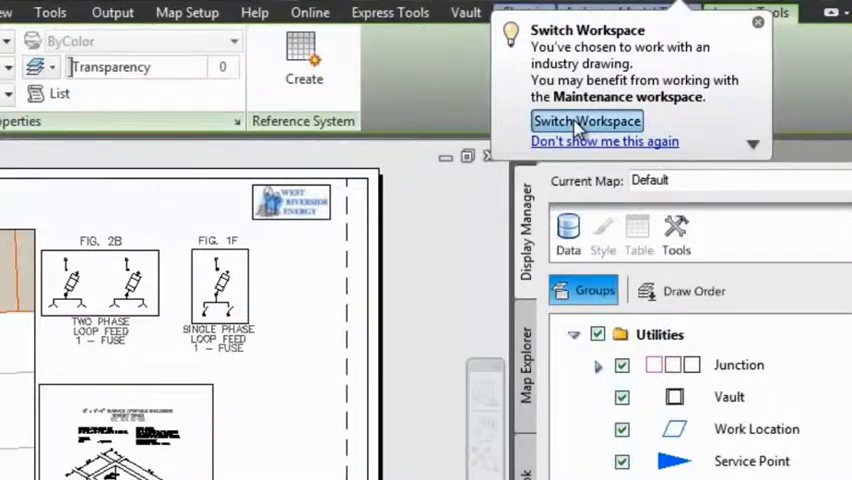
Step: Switch to the Maintenance workspace and list the electric point's forward connections to electric lines
{"action": "left_click", "coordinate": [588, 120]}
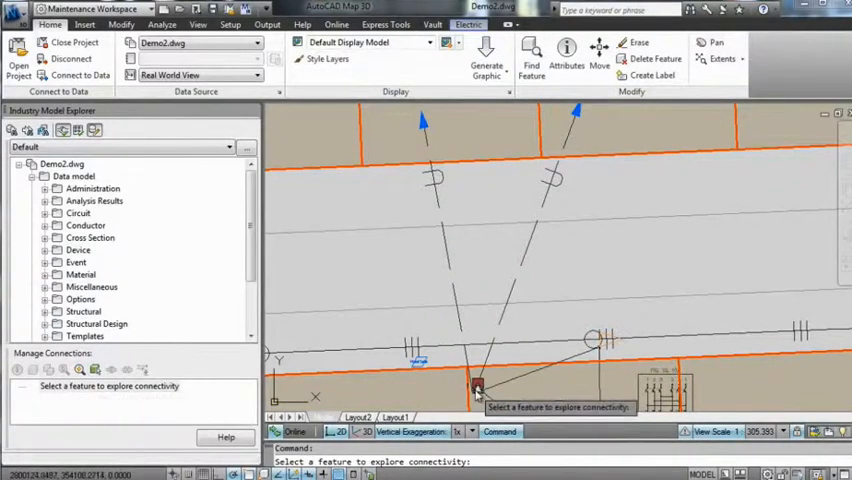
{"action": "left_click", "coordinate": [476, 384]}
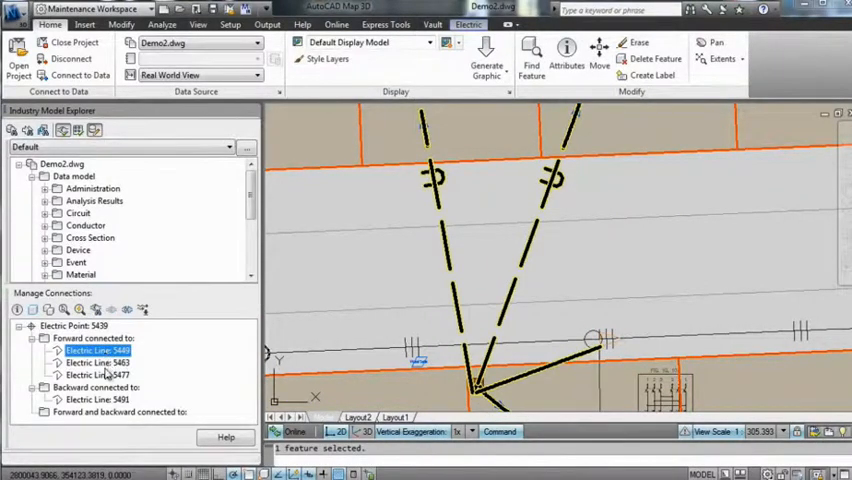